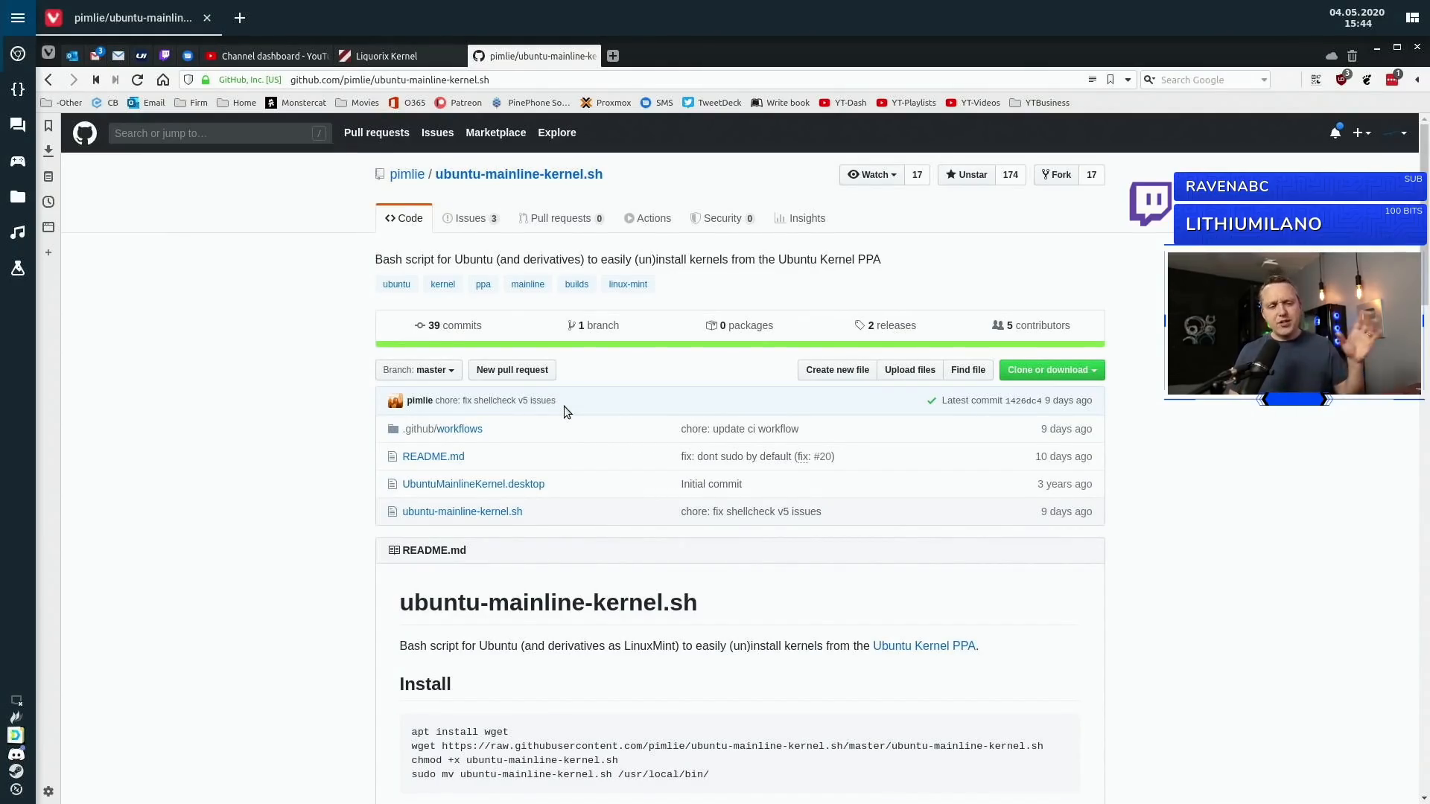
# Select the README's apt install wget command, then the wget line that downloads ubuntu-mainline-kernel.sh.
pyautogui.click(782, 55)
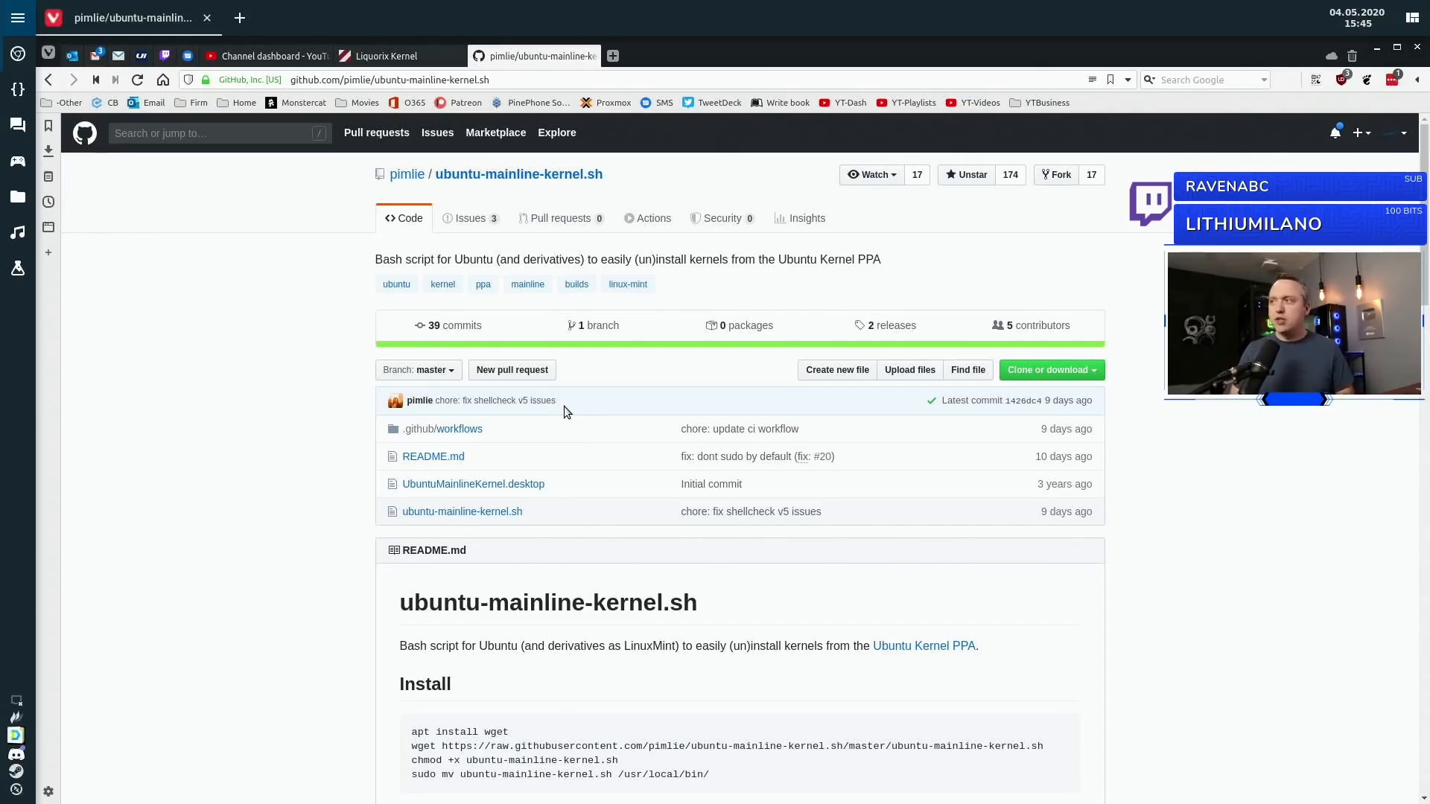
pyautogui.moveTo(372, 602)
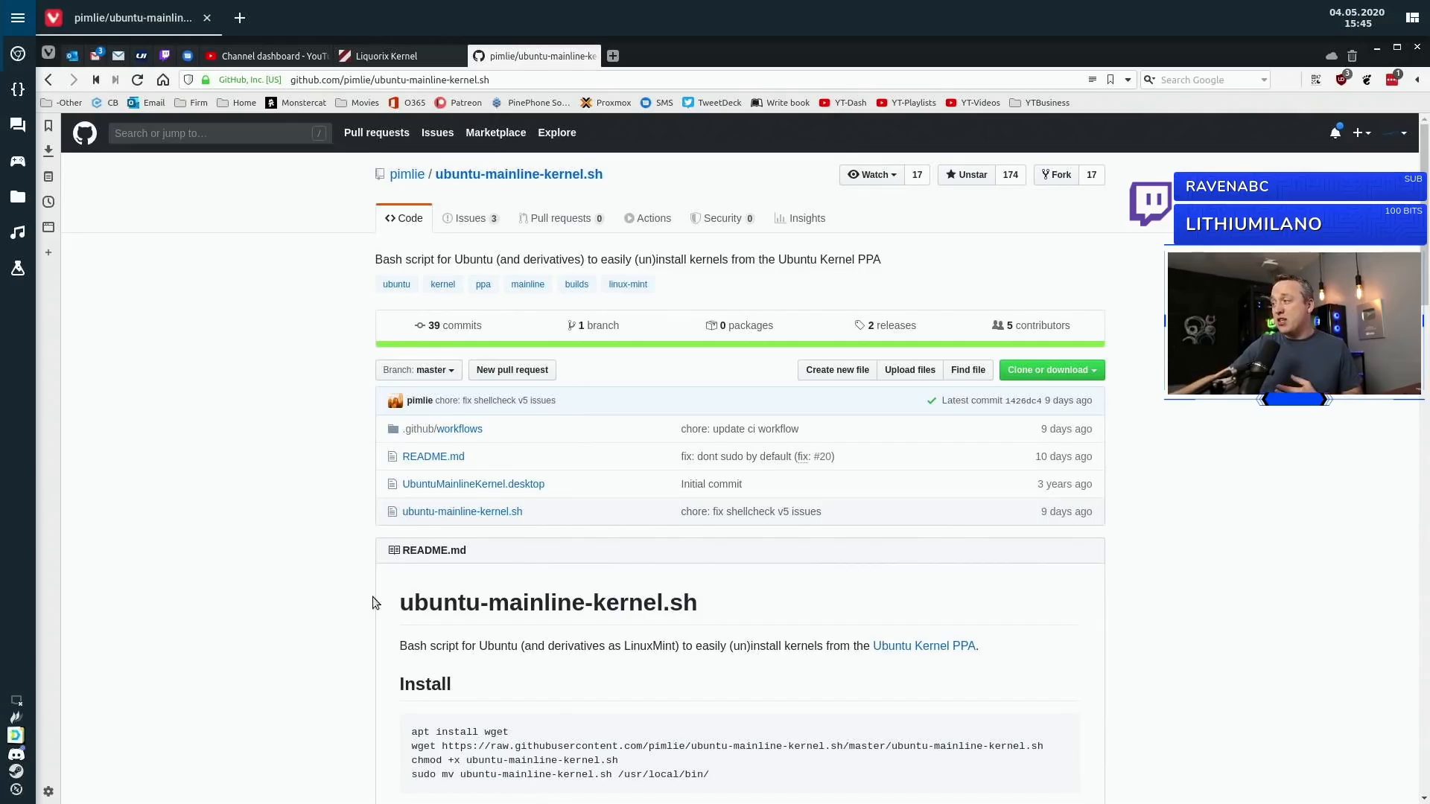
pyautogui.scroll(-3)
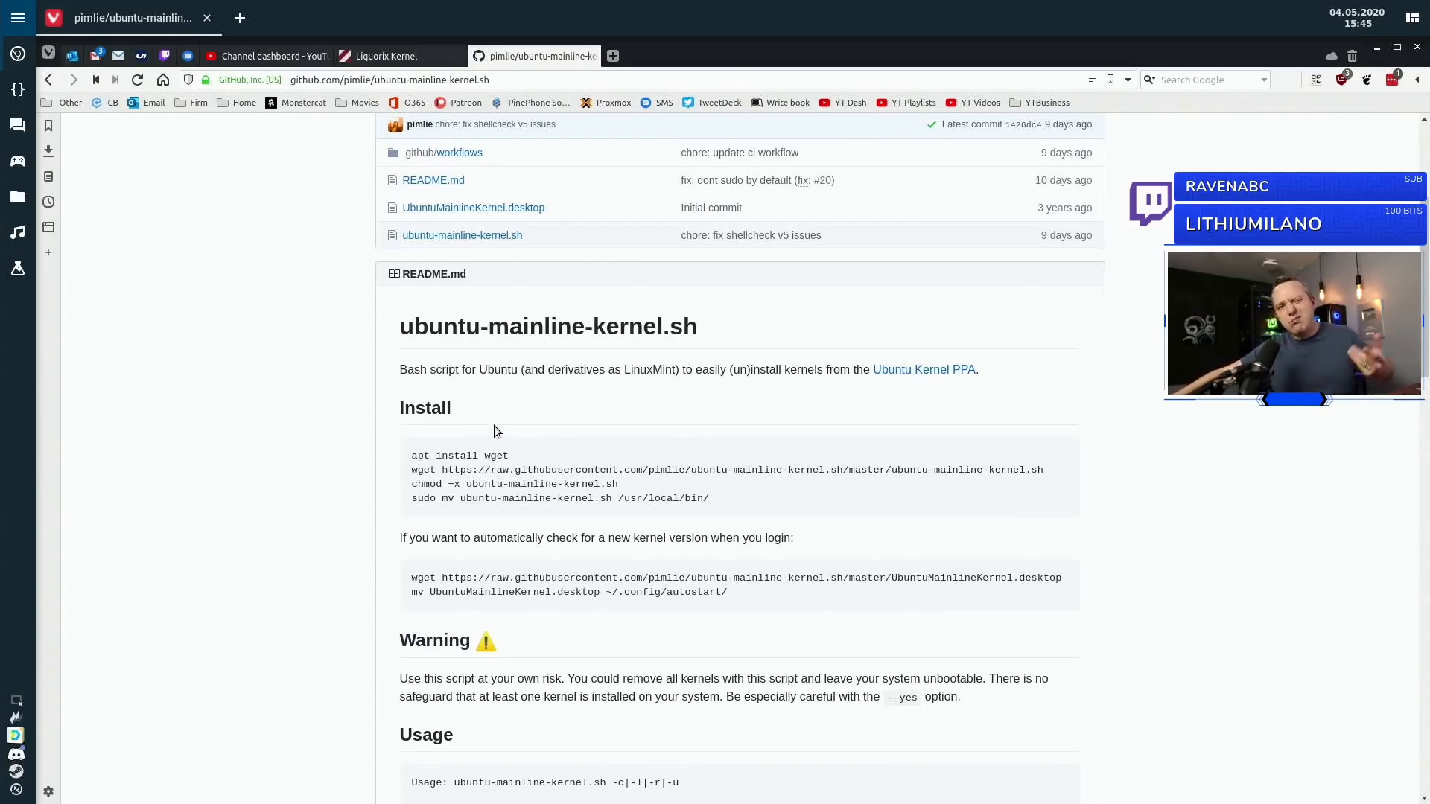
pyautogui.moveTo(413, 456); pyautogui.dragTo(709, 498)
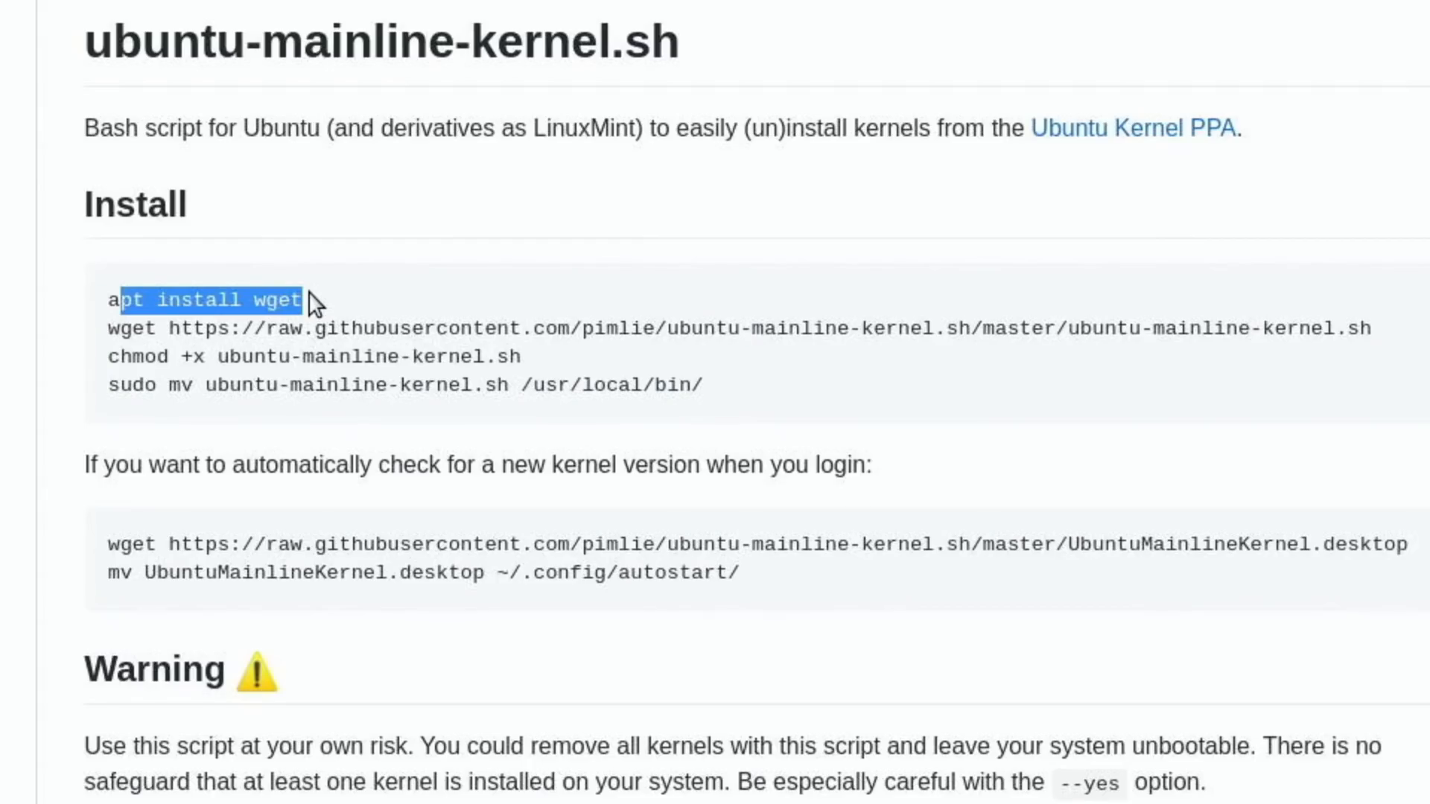
pyautogui.click(132, 329)
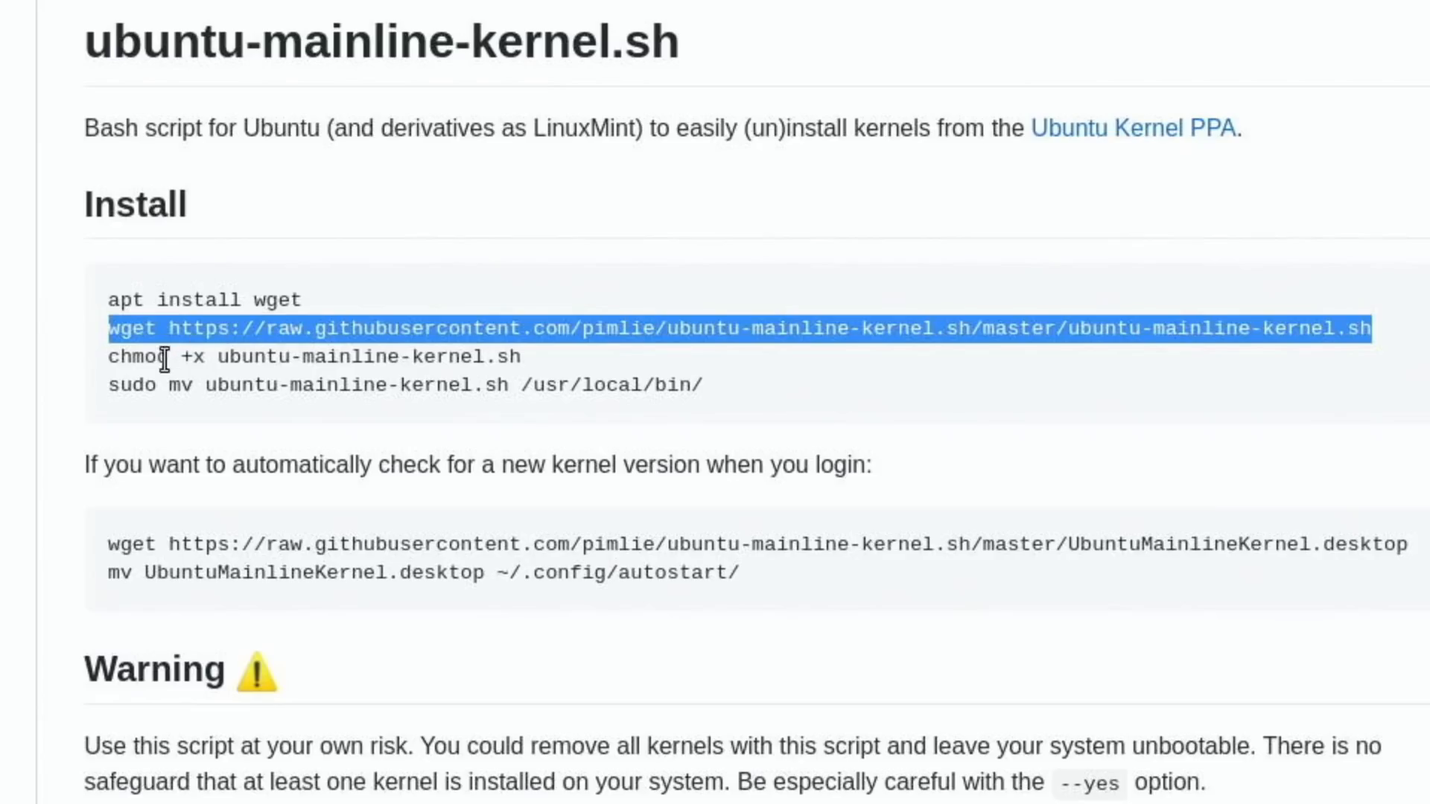
pyautogui.moveTo(465, 356)
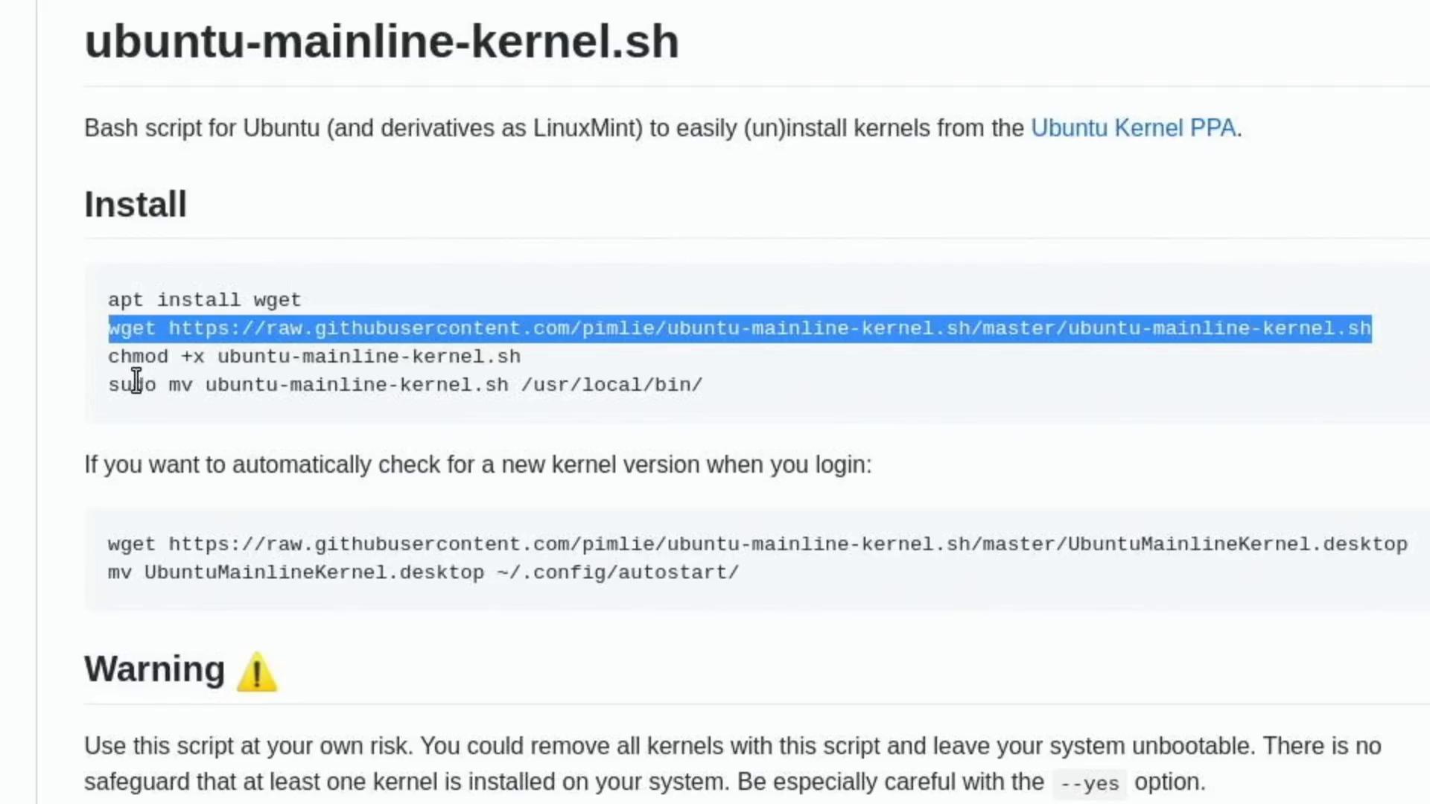
pyautogui.moveTo(646, 379)
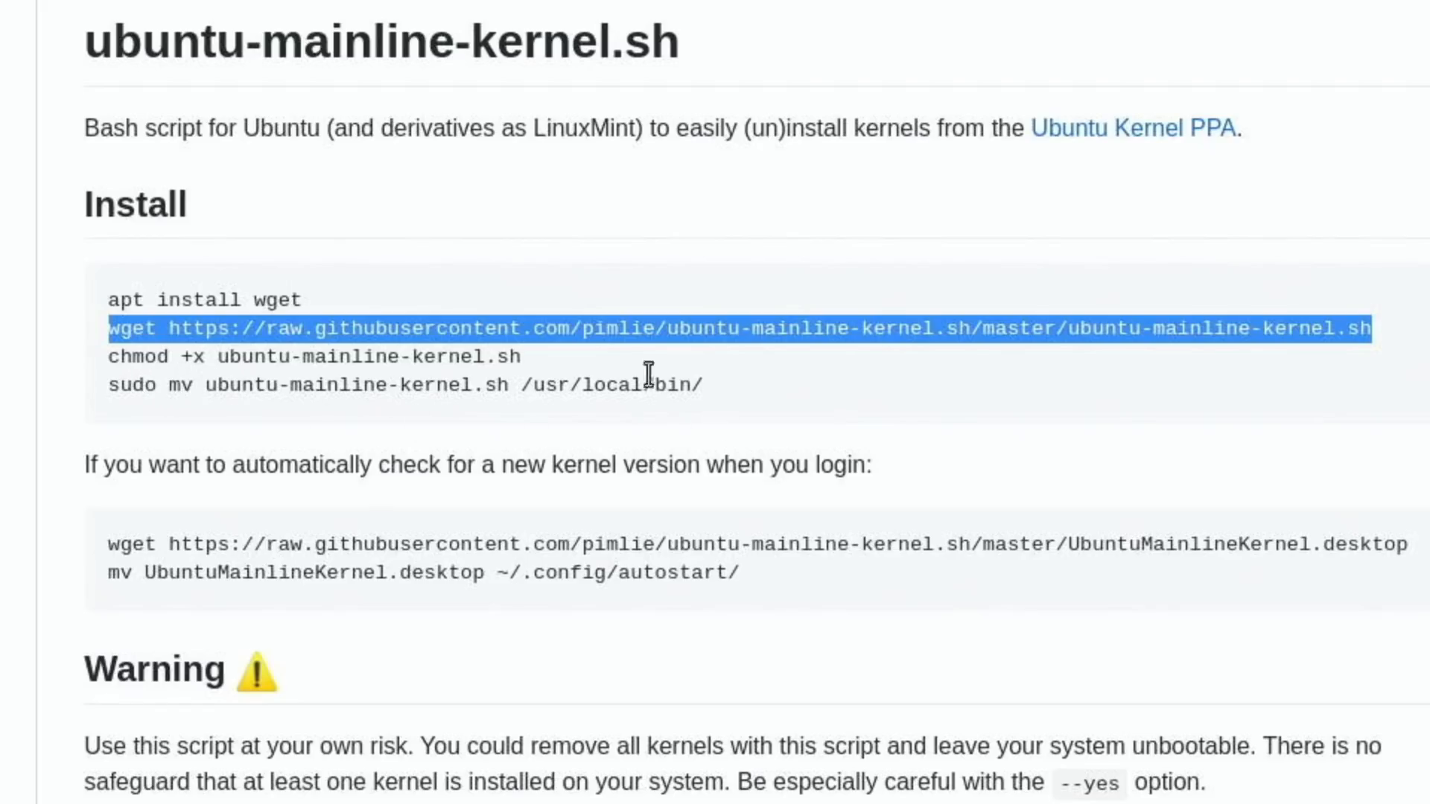
pyautogui.moveTo(666, 385)
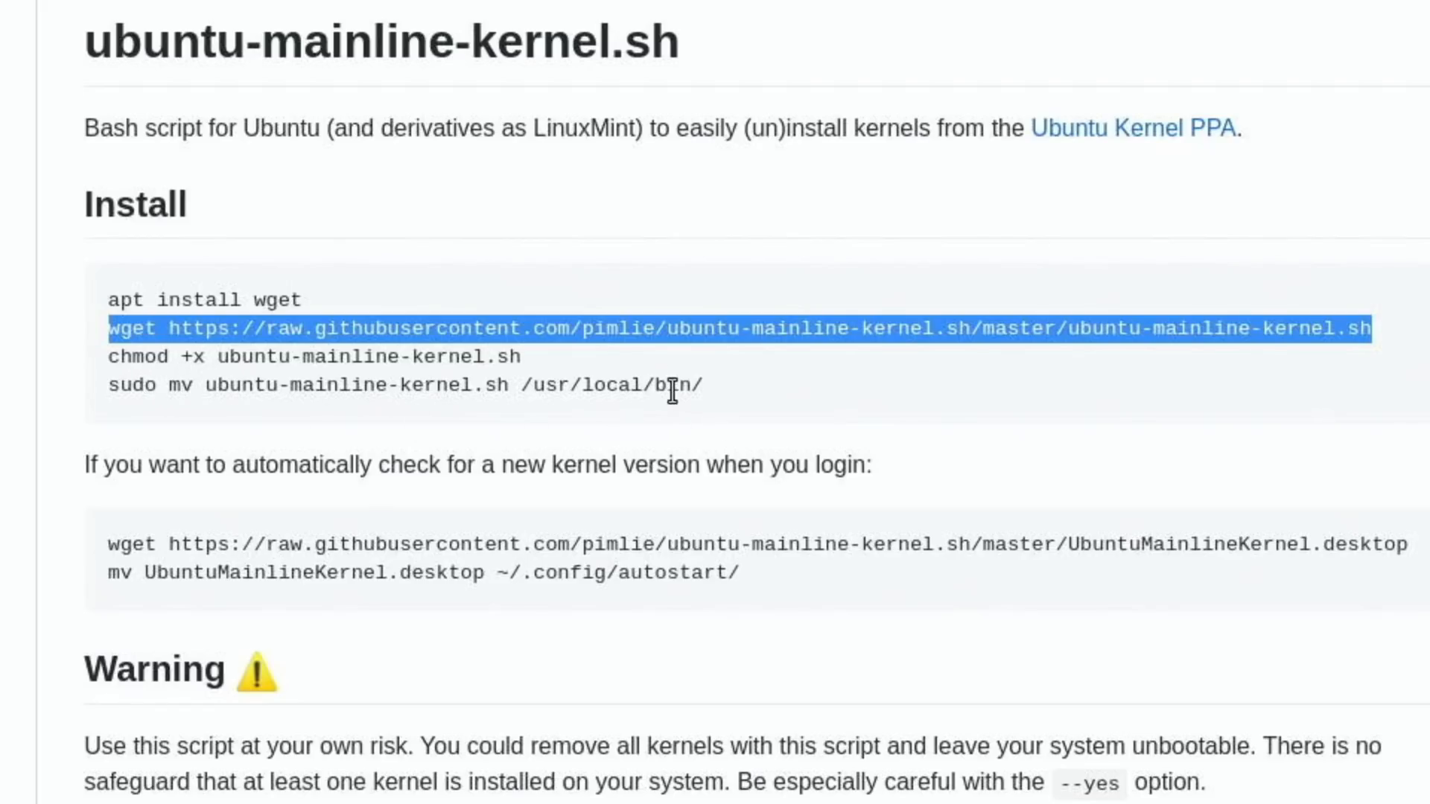
pyautogui.moveTo(671, 383)
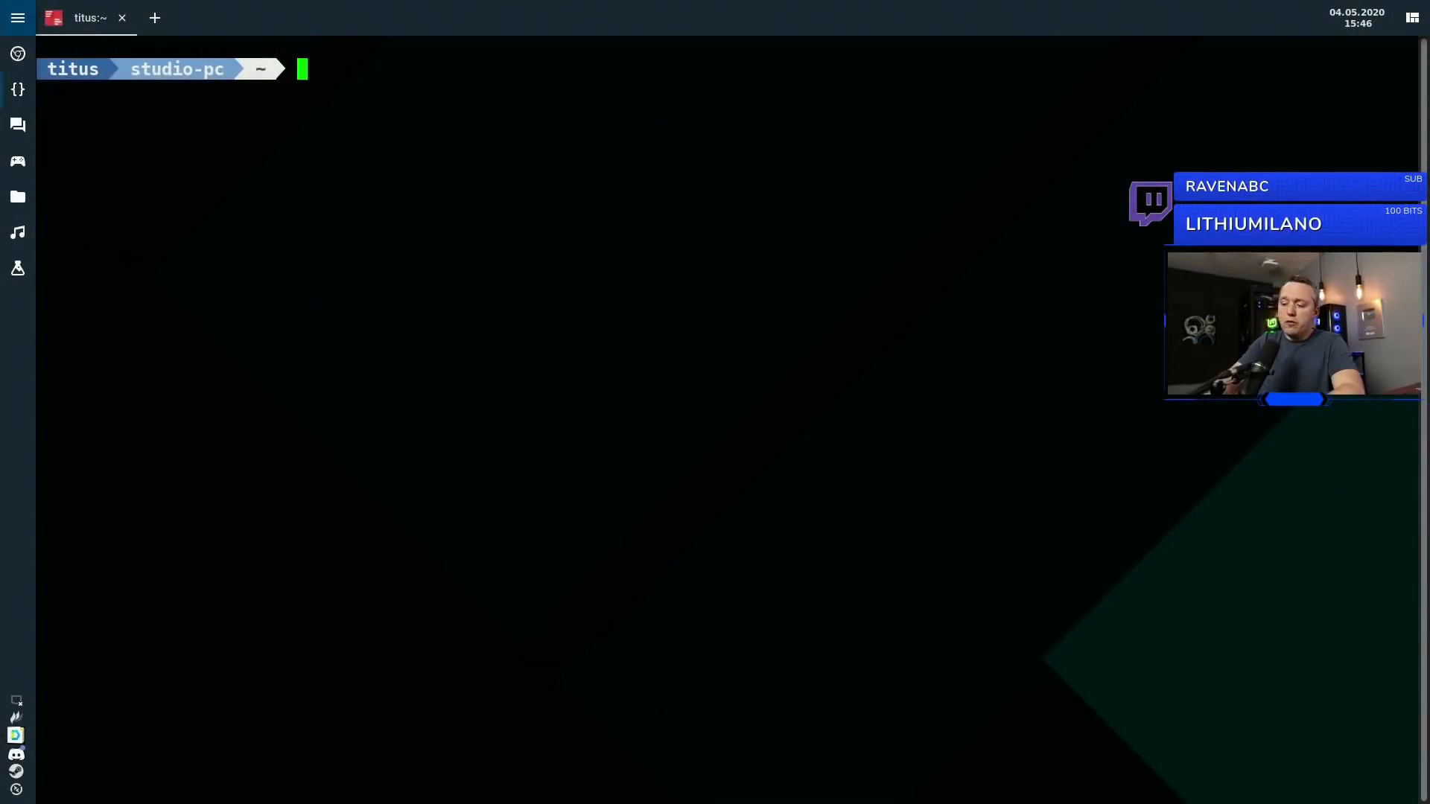
# Run ./ubuntu-mainline-kernel.sh for usage, then with -c to list the installed v5.6.4 kernel.
pyautogui.write('./ubuntu-mainline-kernel.sh')
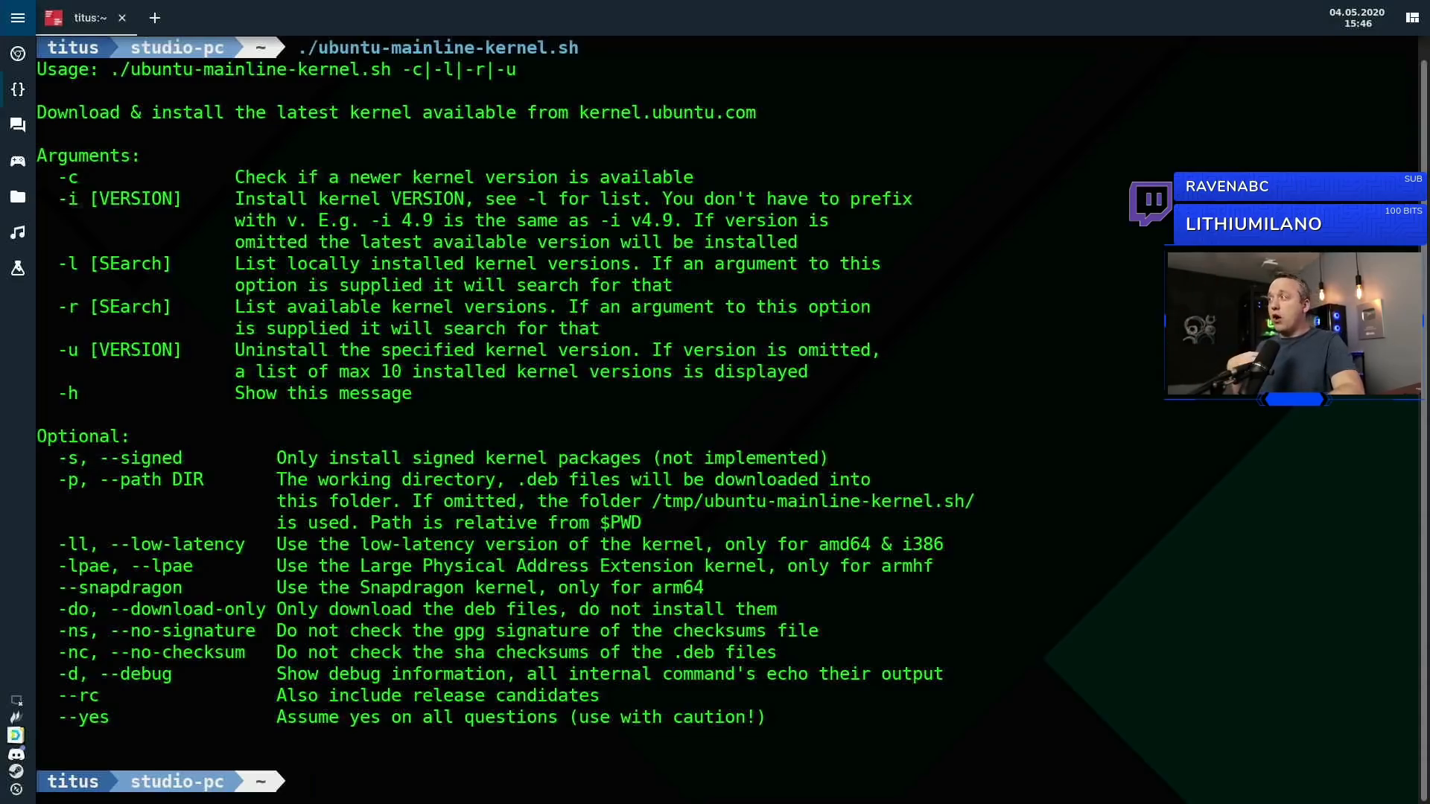
pyautogui.write('./ubuntu-mainline-kernel.sh -l')
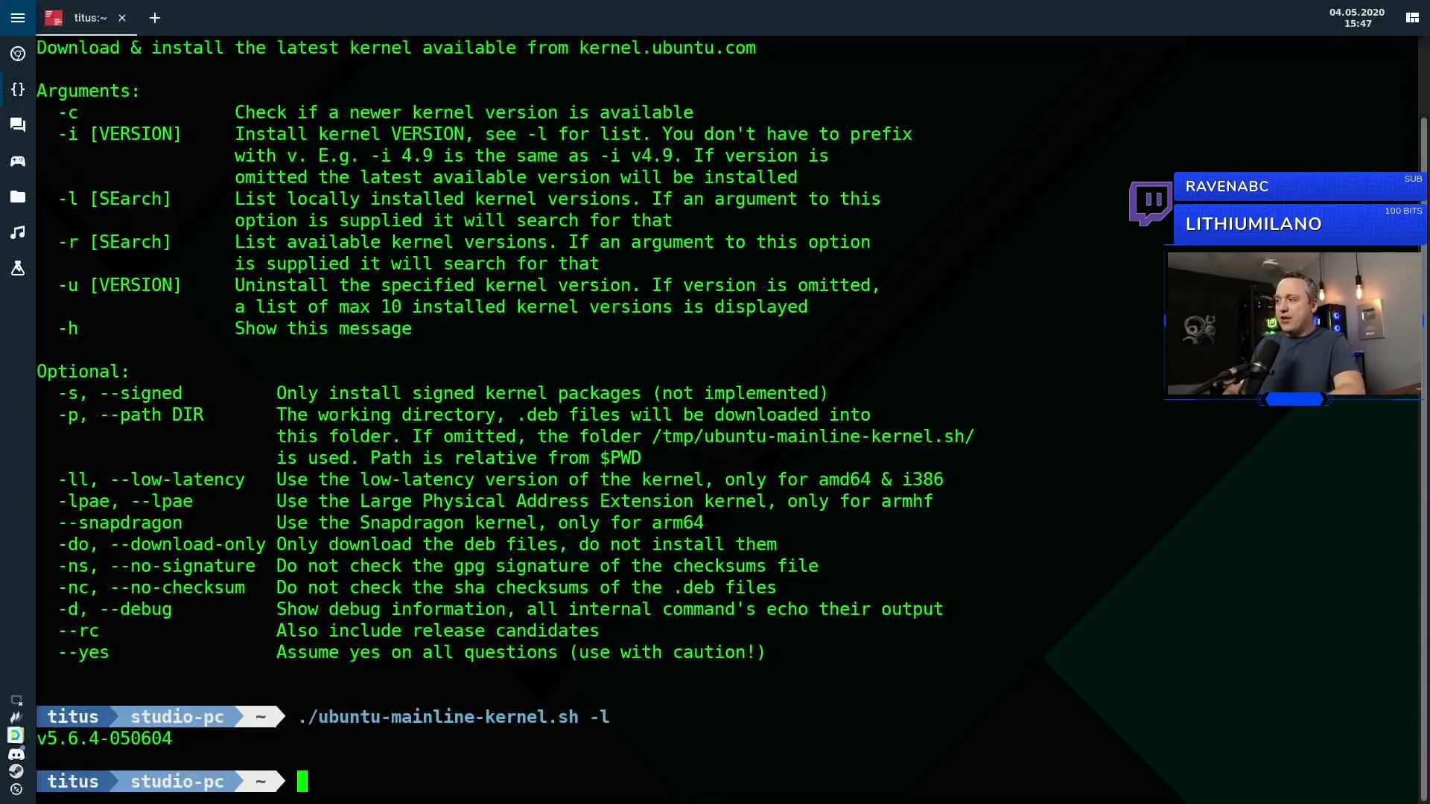
pyautogui.write('./ubuntu-mainline-kernel.sh -c')
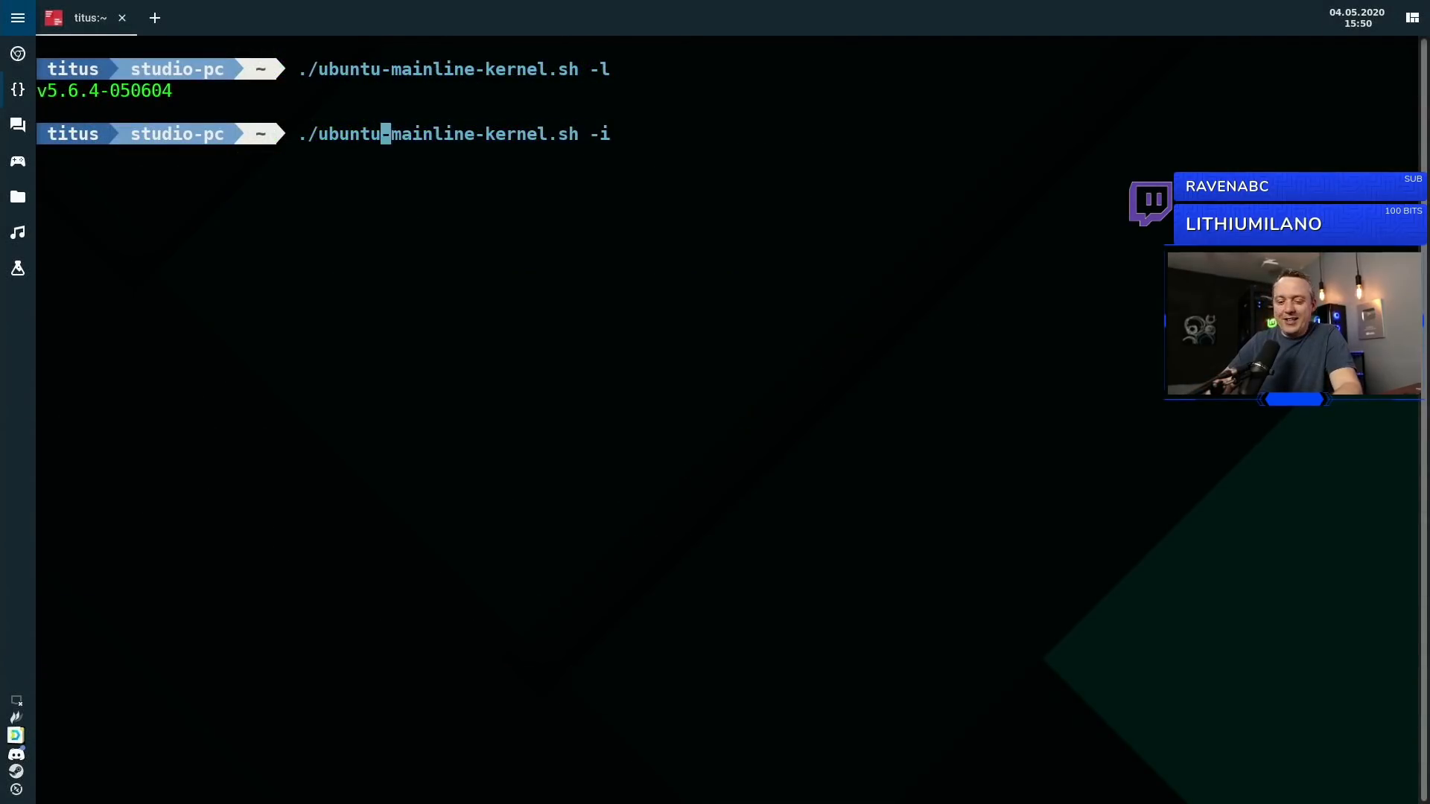
# Install kernel v5.6.7 with sudo ./ubuntu-mainline-kernel.sh -i and confirm it listed with -l.
pyautogui.write('sudo')
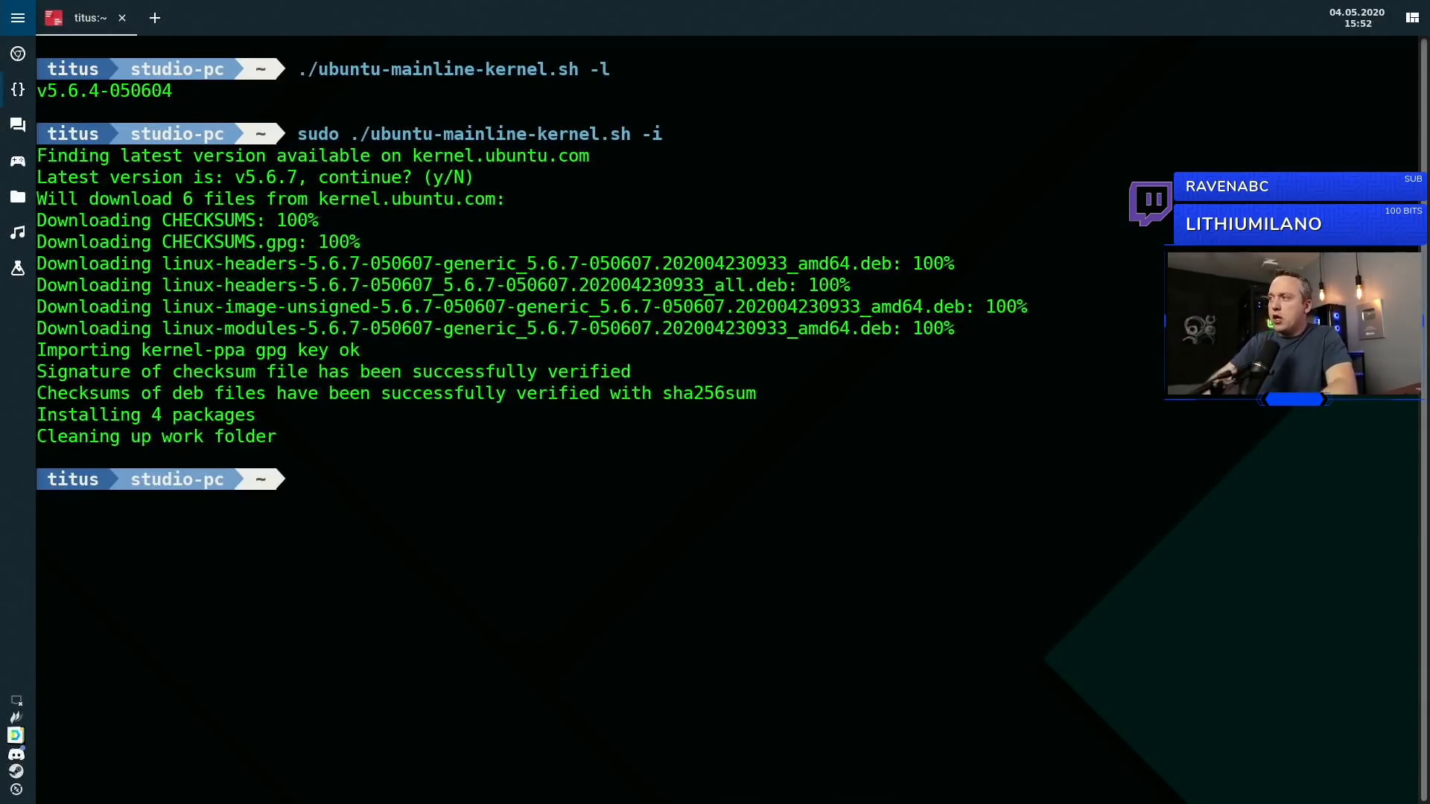
pyautogui.write('./ubuntu-mainline-kernel.sh -l')
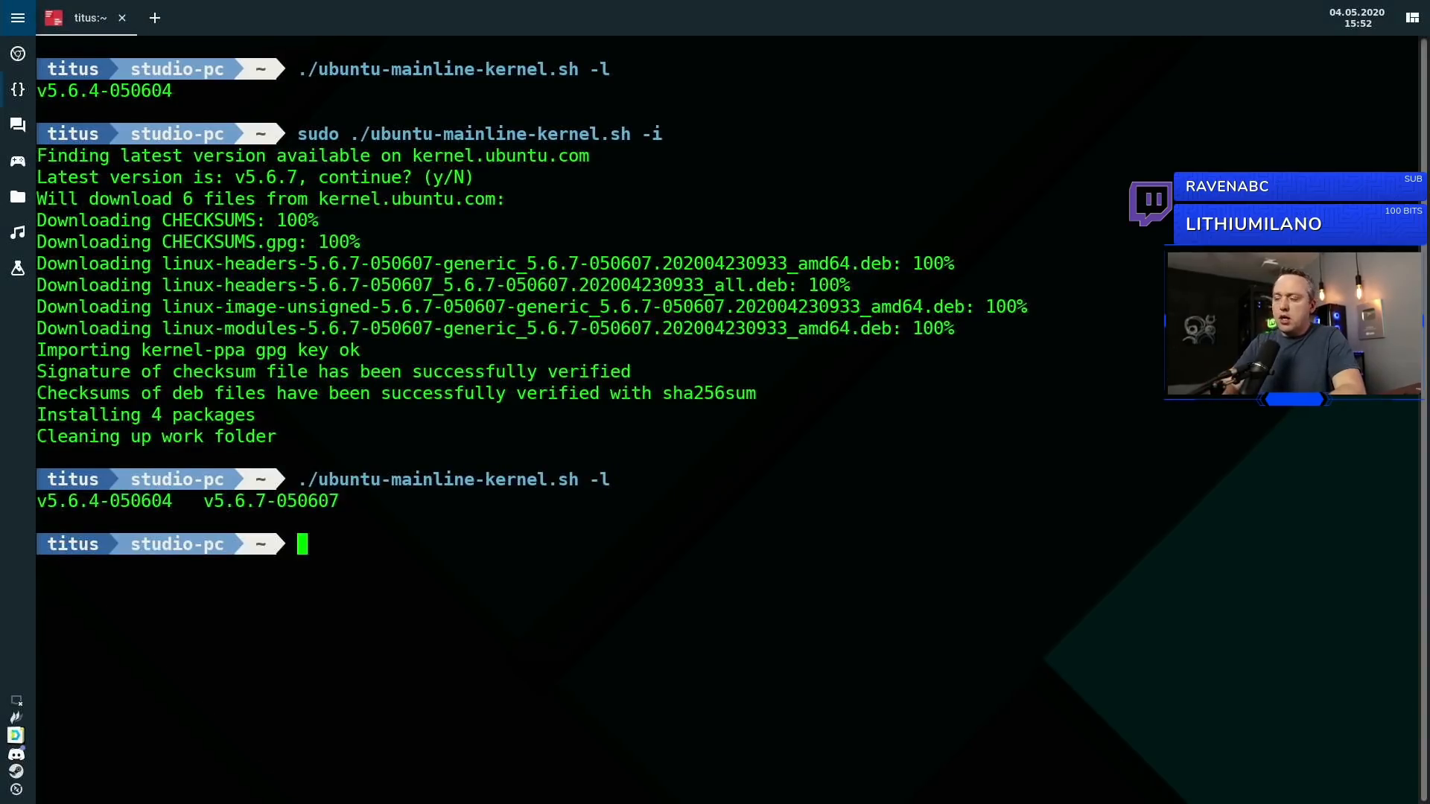
# Reboot the computer with sudo reboot to boot into the new kernel.
pyautogui.write('sudo re')
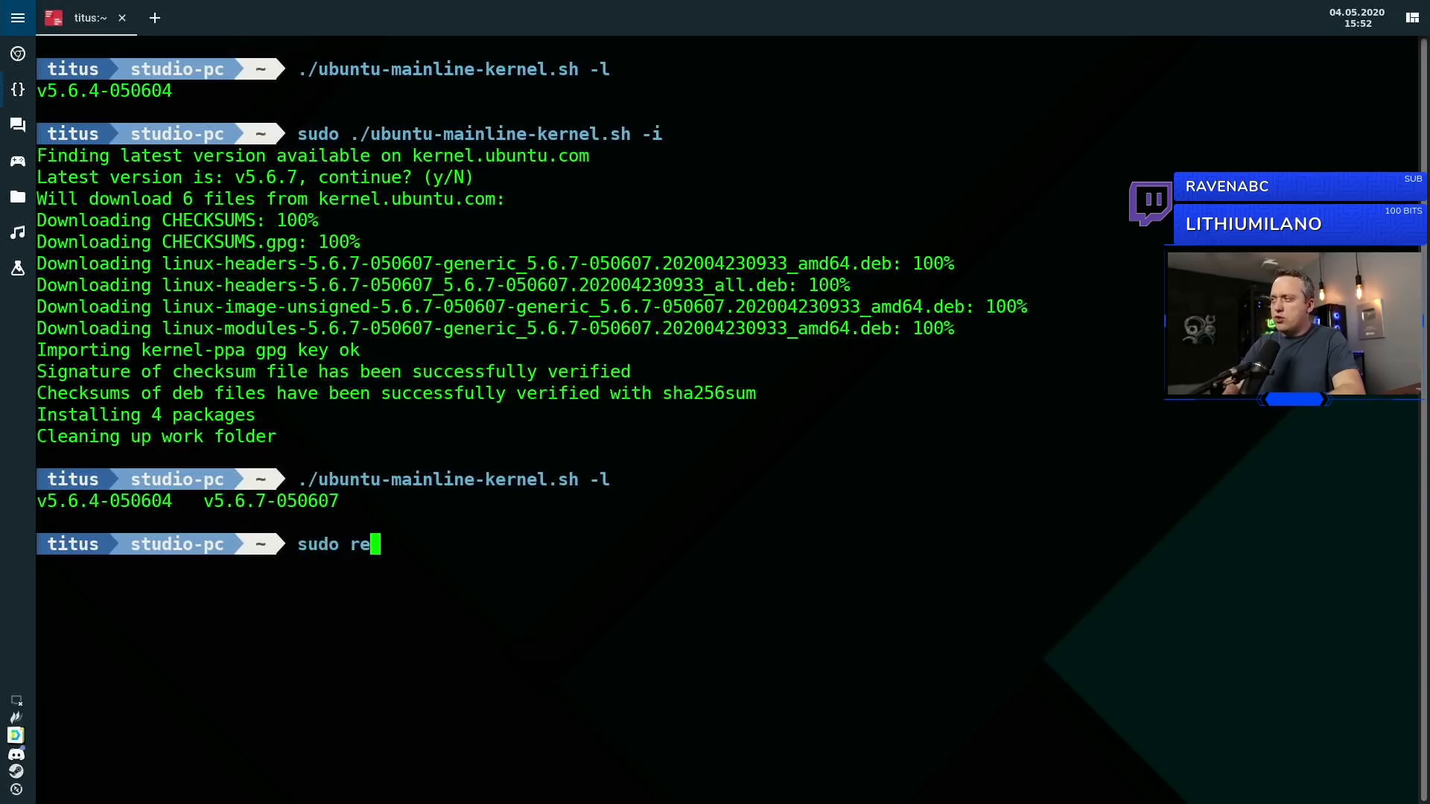
pyautogui.write('boot')
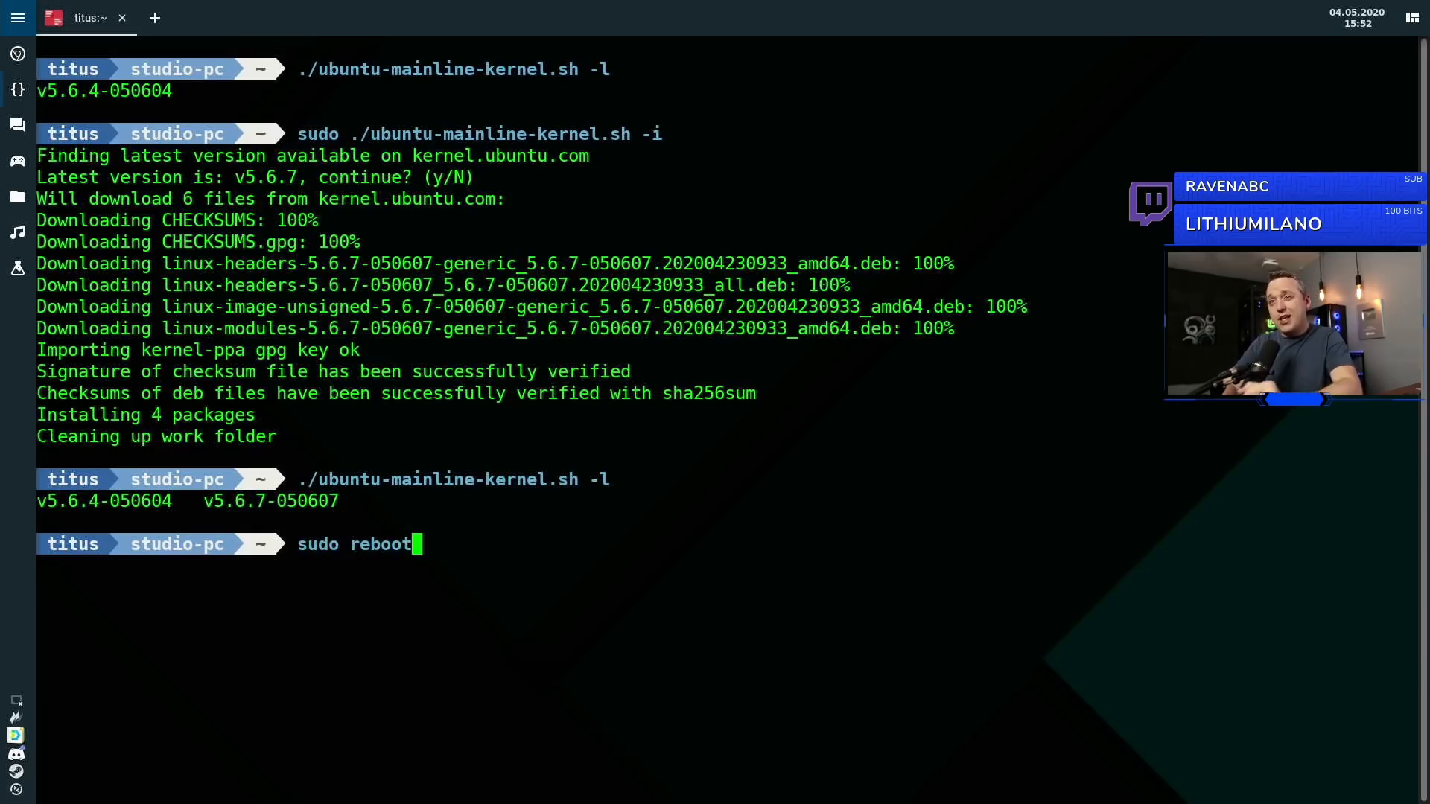
pyautogui.press('Return')
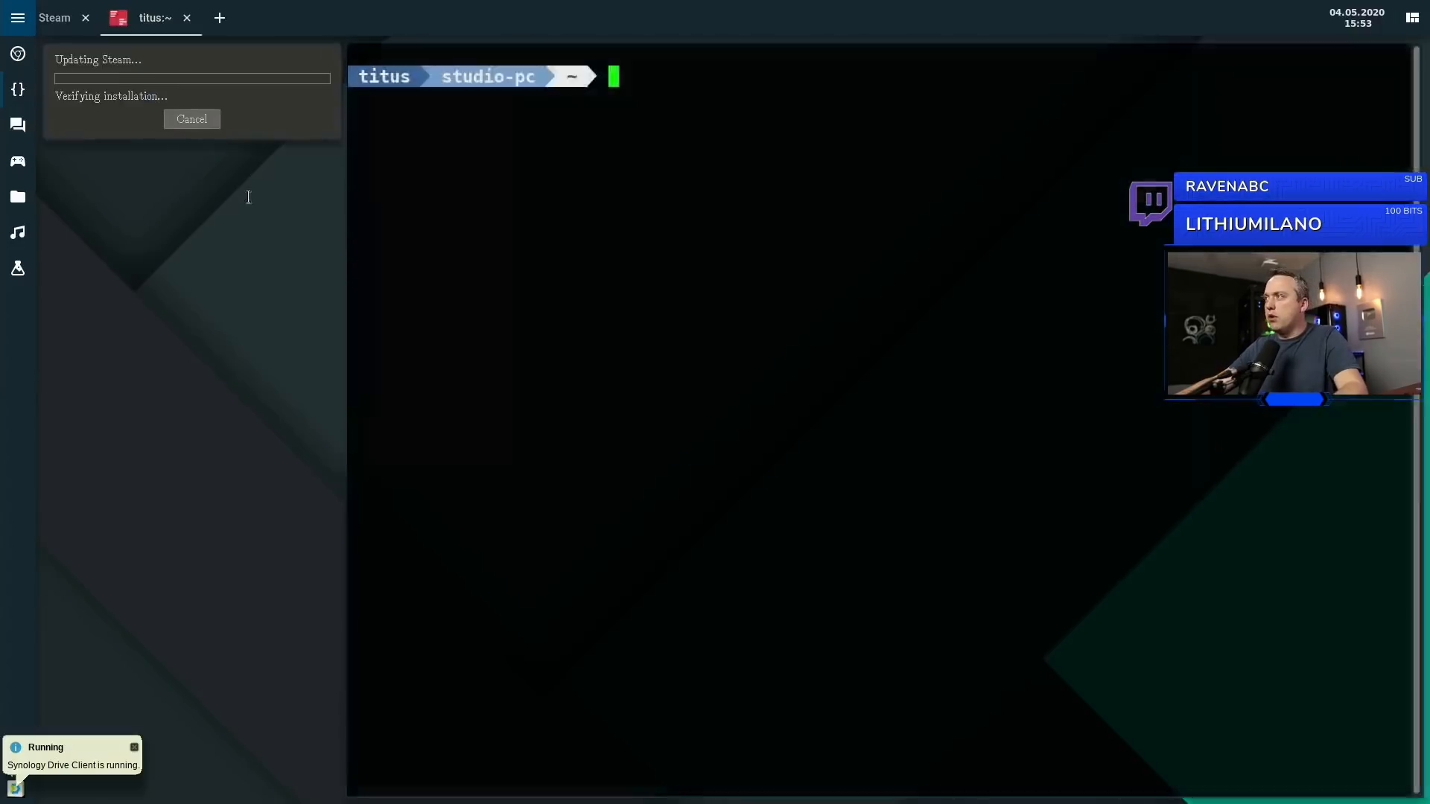
# Confirm the running kernel is Linux 5.6.7-050607-generic with uname -sr, then show the liquorix.net tab.
pyautogui.click(86, 18)
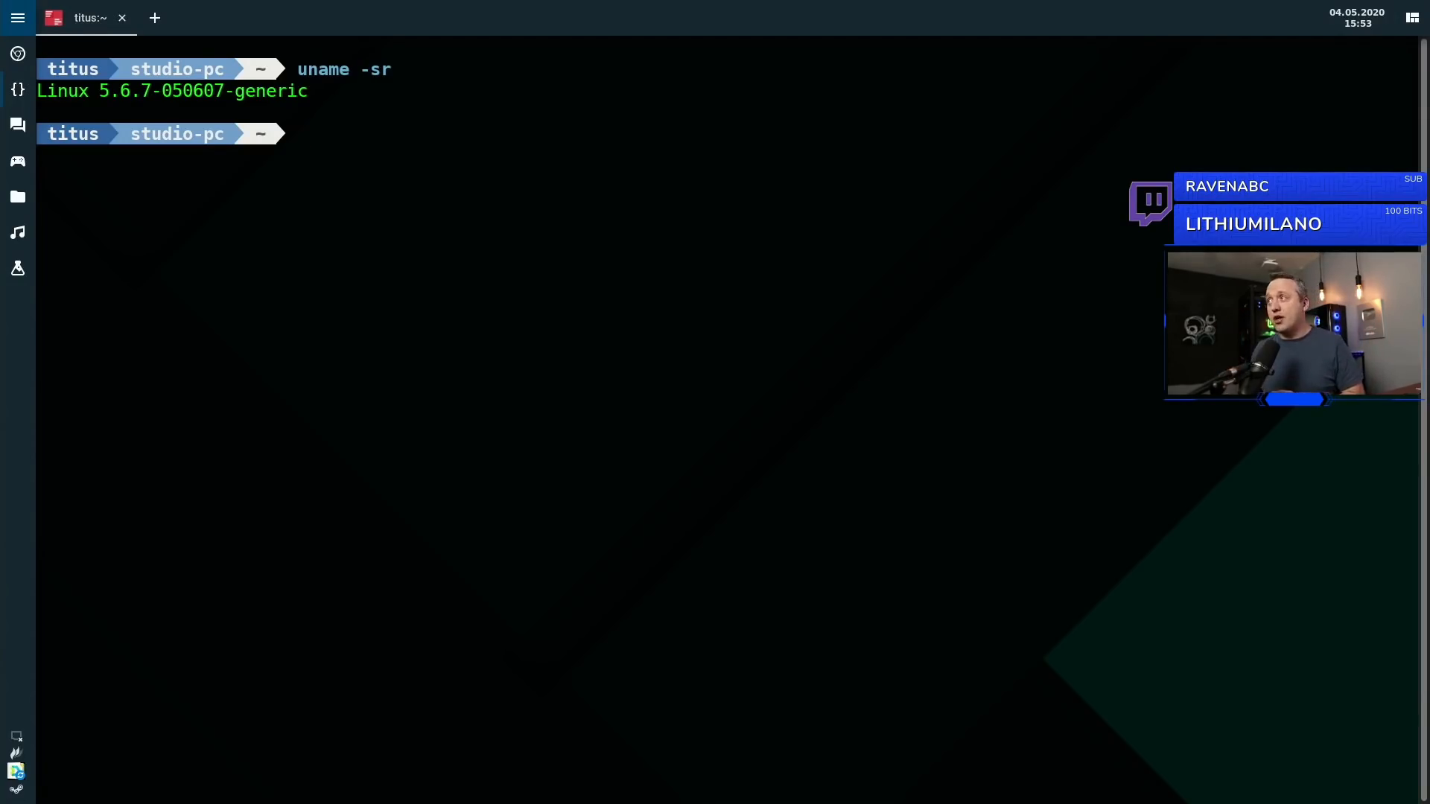
pyautogui.write('uname -sr')
pyautogui.write('./ubuntu-mainline-kernel.sh -l')
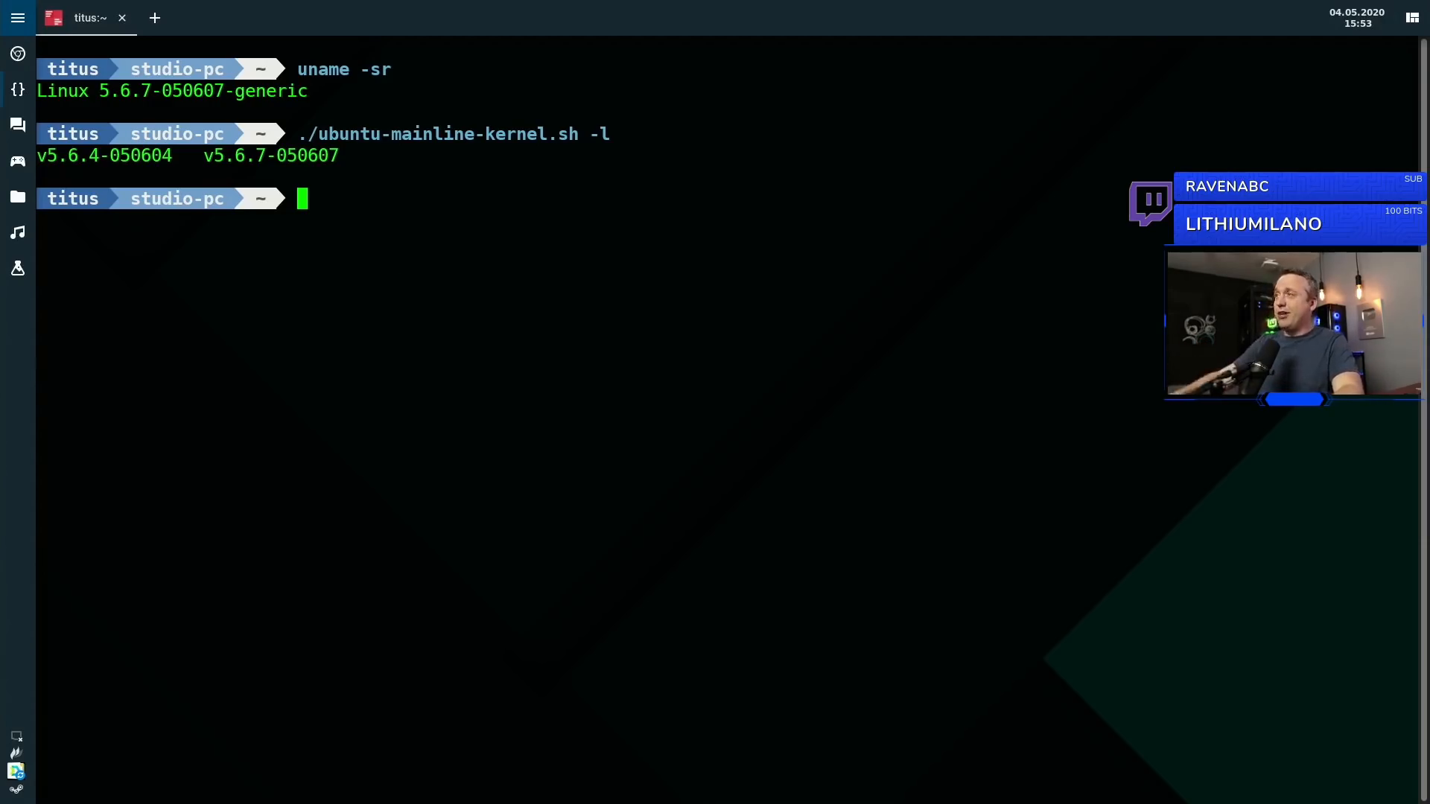
pyautogui.click(121, 18)
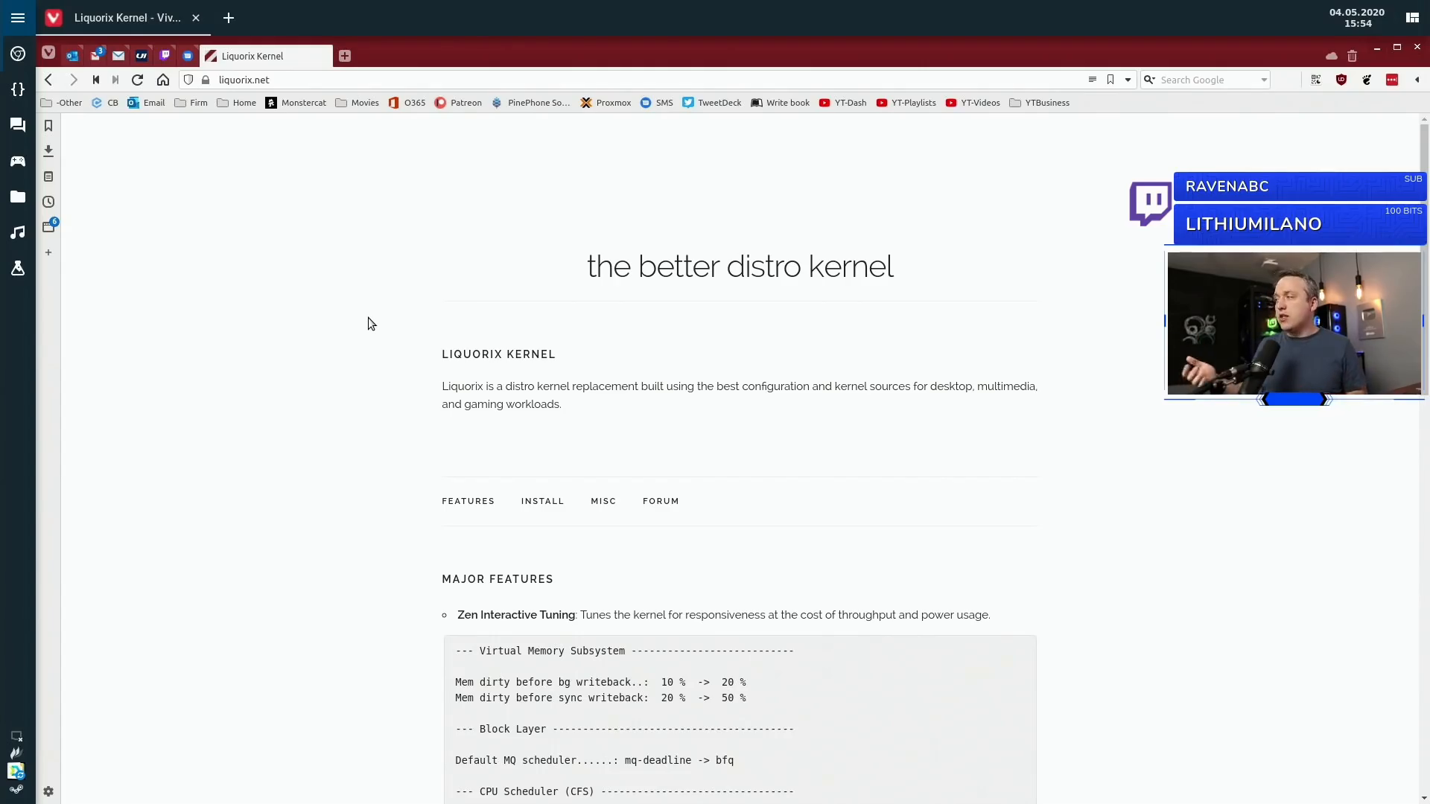
pyautogui.scroll(-3)
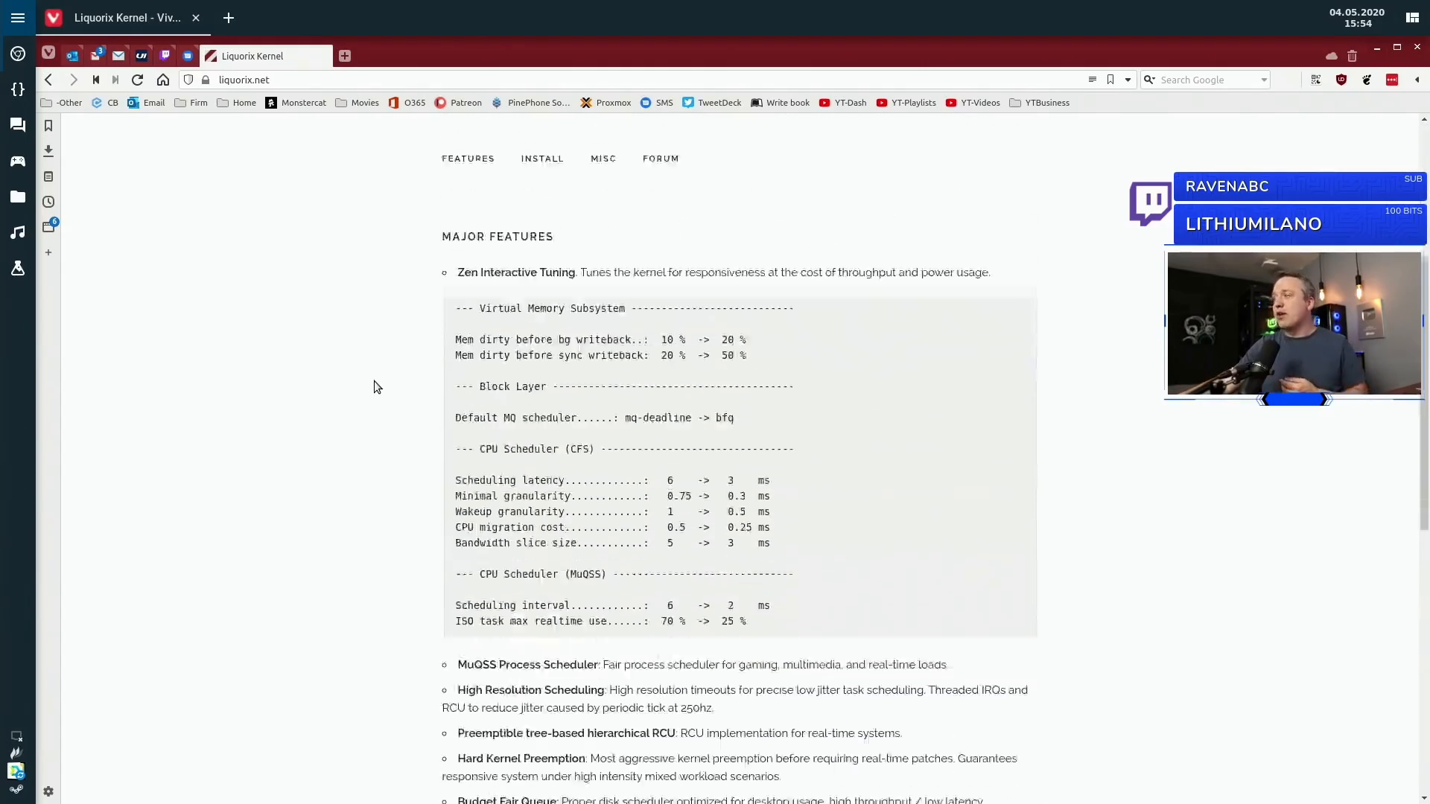
pyautogui.scroll(-3)
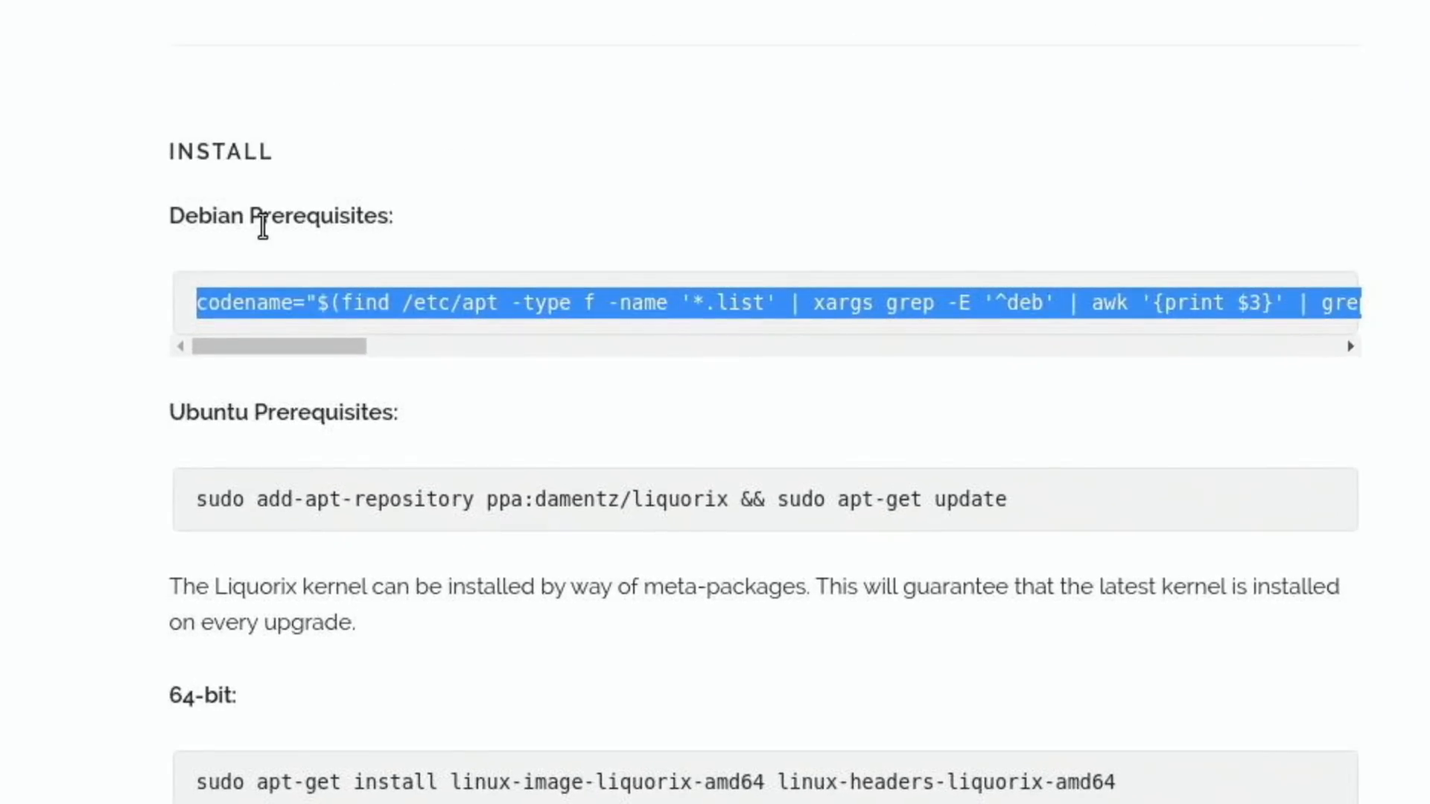
pyautogui.moveTo(968, 508)
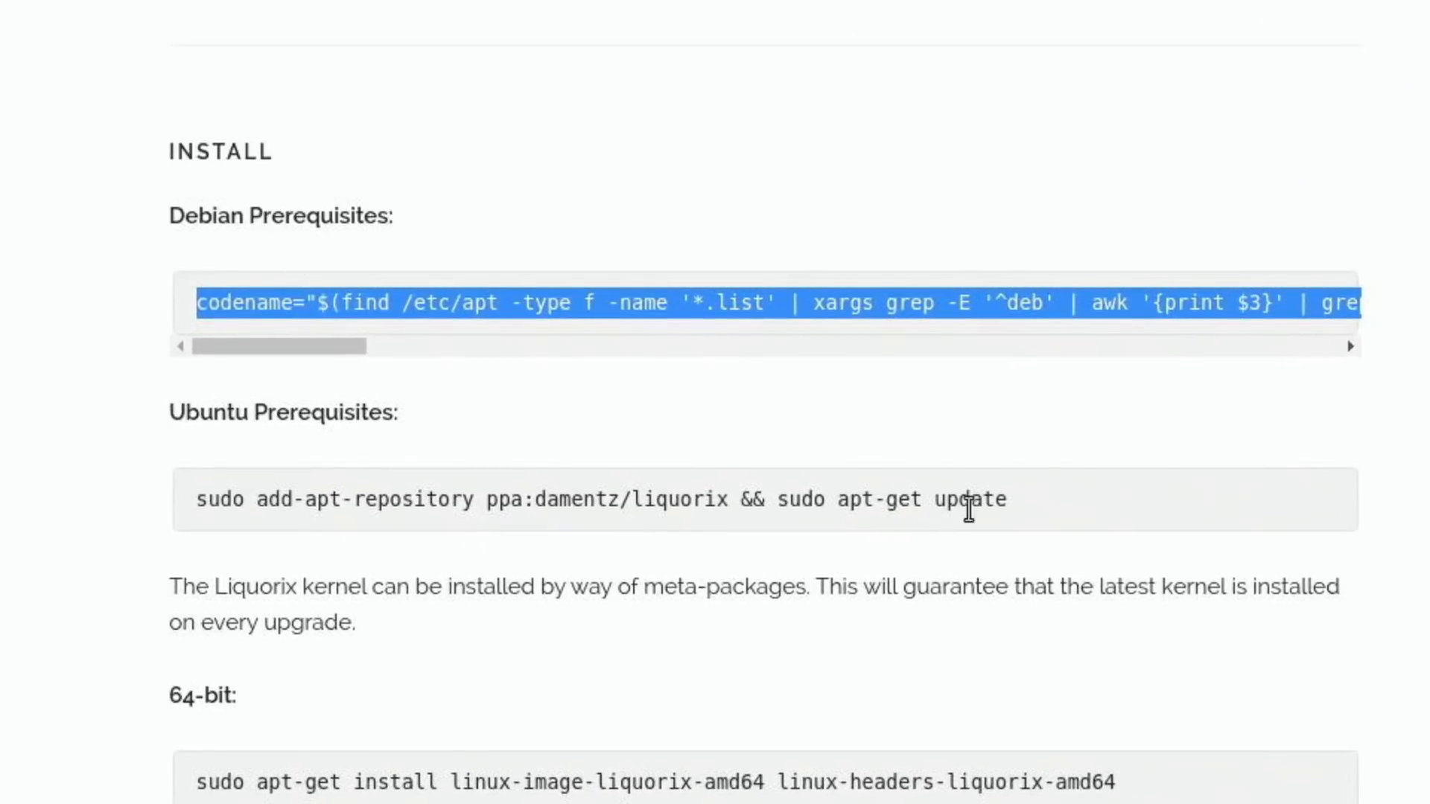
pyautogui.moveTo(933, 529)
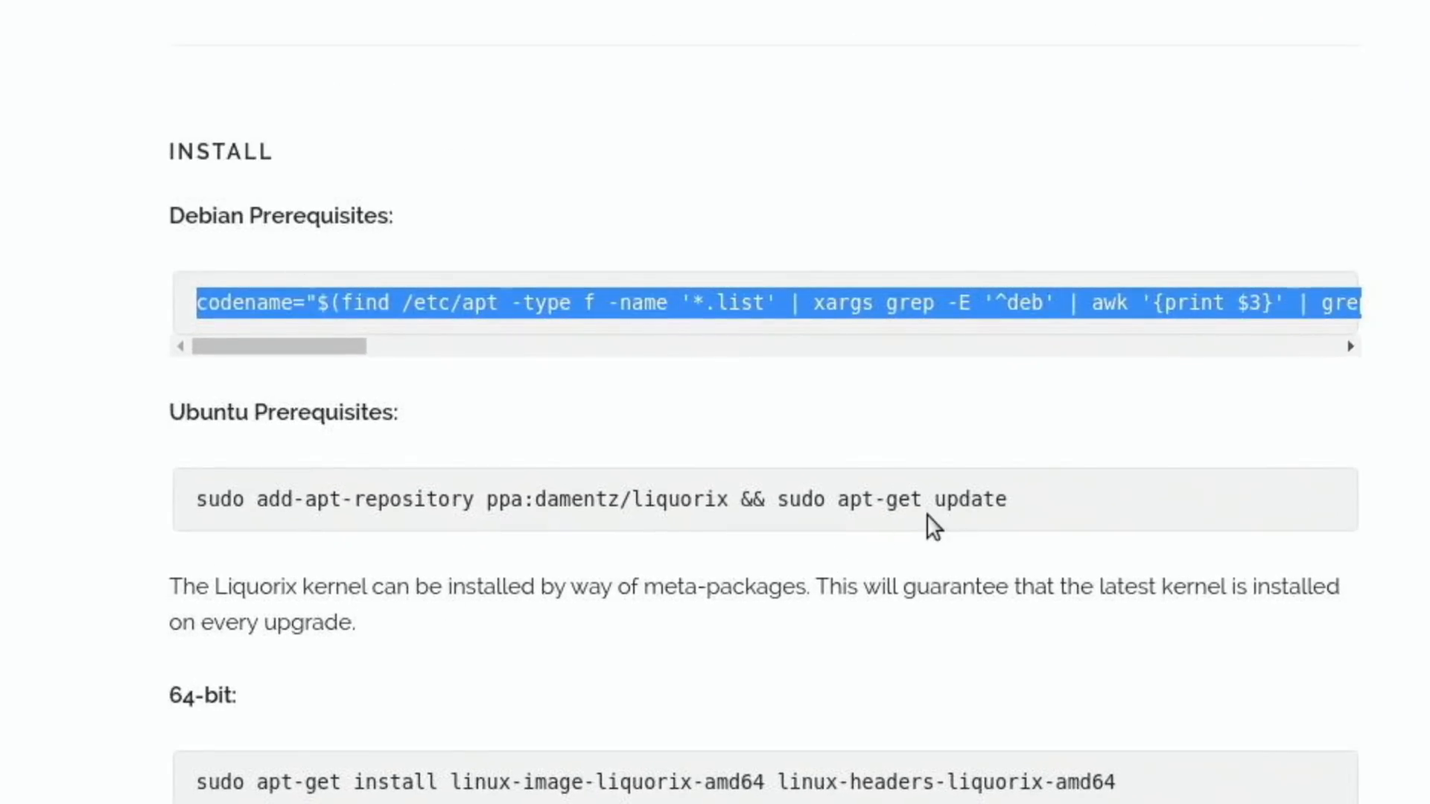
pyautogui.moveTo(851, 249)
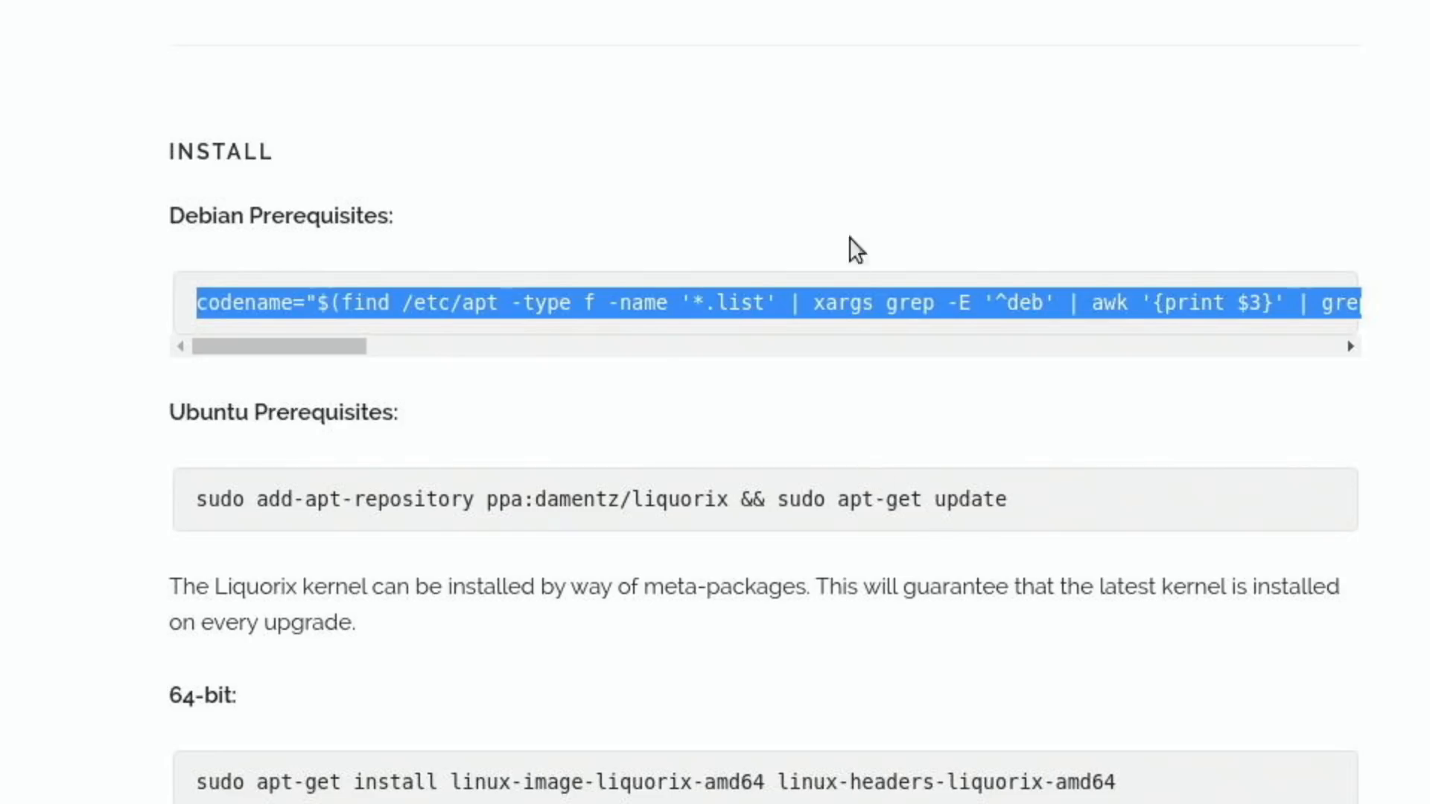
pyautogui.moveTo(835, 404)
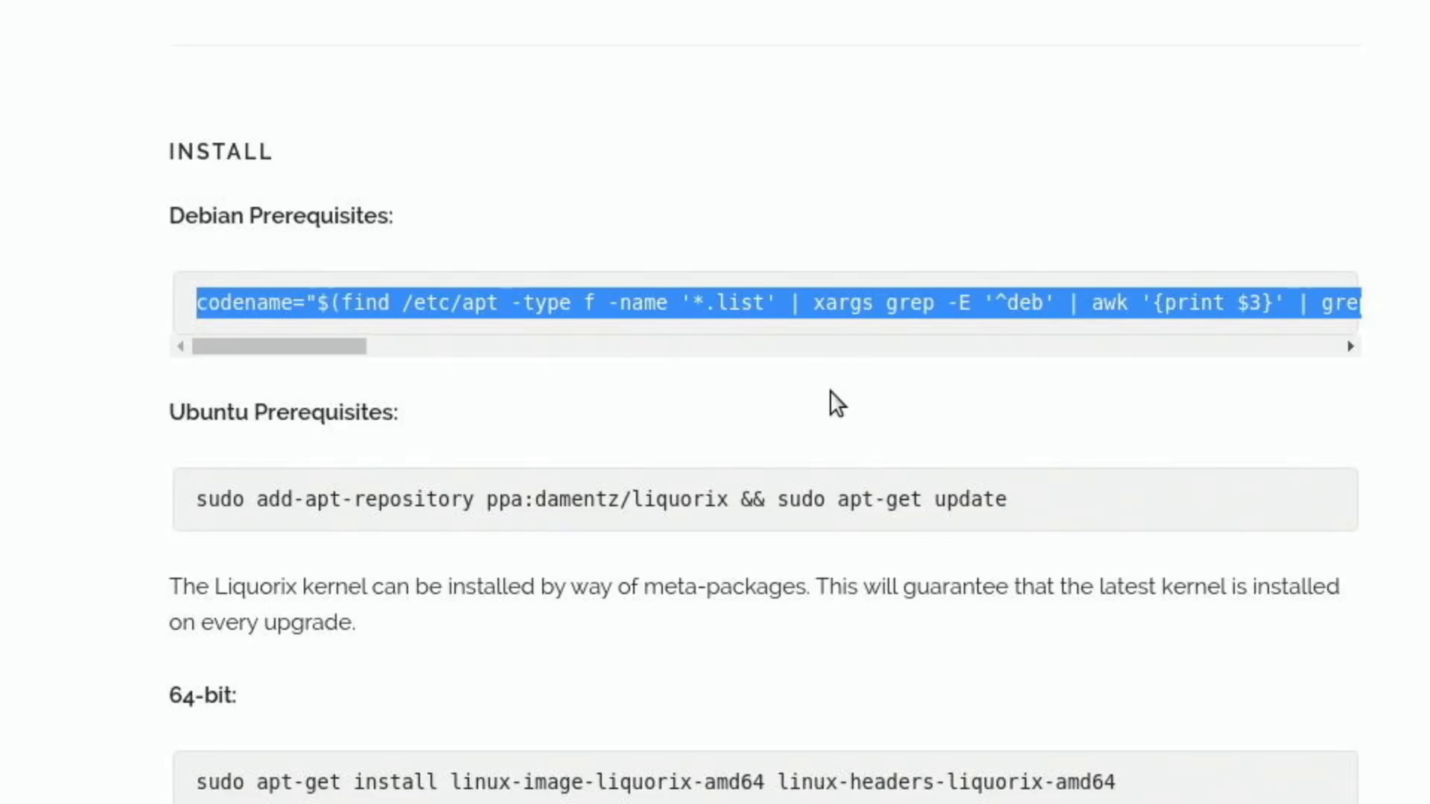
# Scroll to the Liquorix Install section showing Debian, Ubuntu PPA and 64-bit install commands.
pyautogui.scroll(-3)
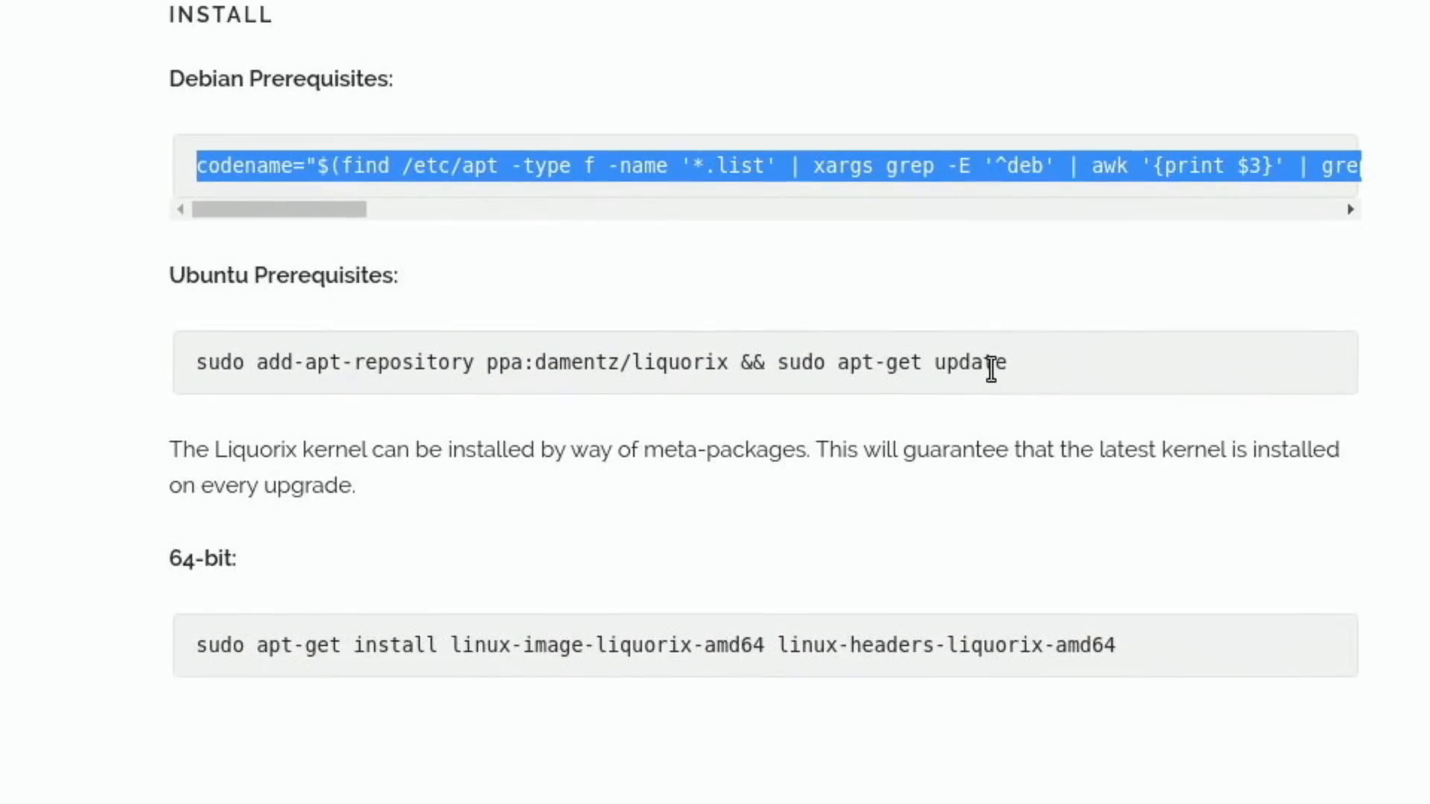
pyautogui.moveTo(1152, 664)
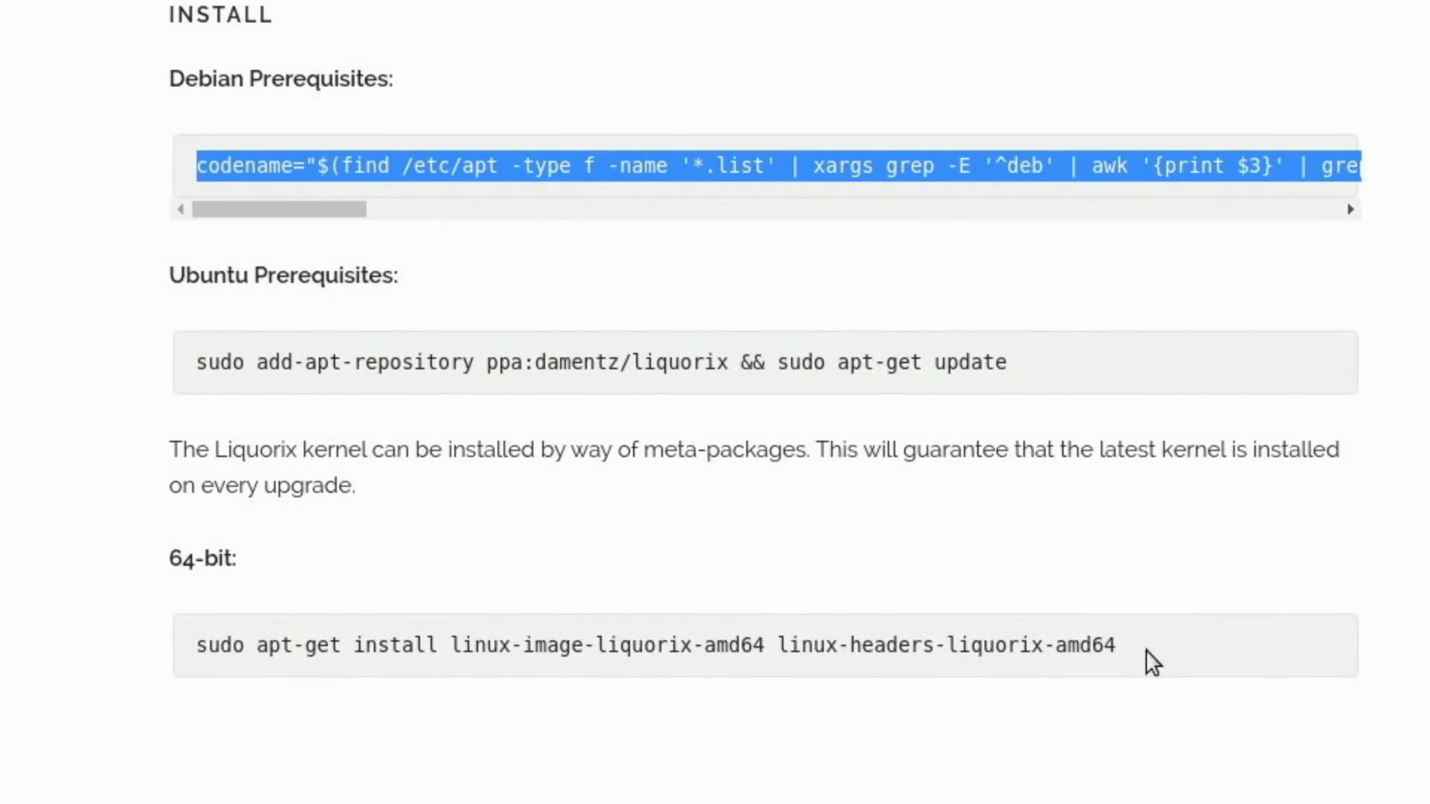